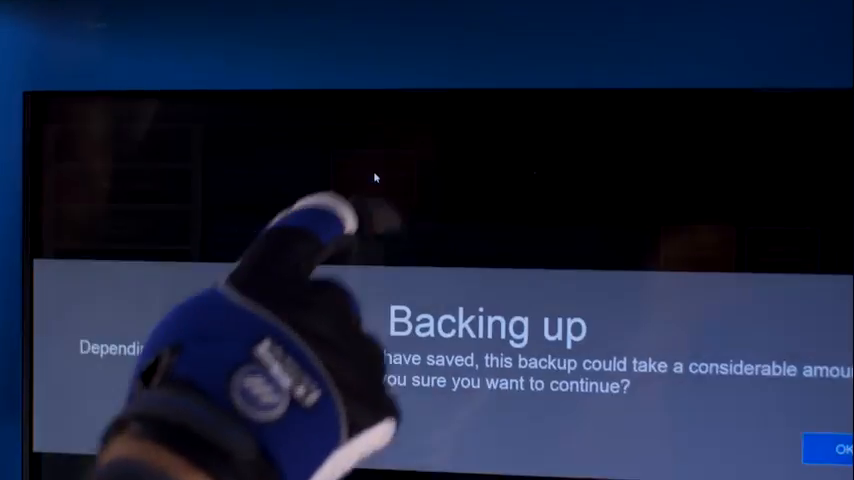
# Scroll the owner's manual to the Trouble/Remedy table, reaching the no-weld-output and screensaver entries
pyautogui.click(836, 448)
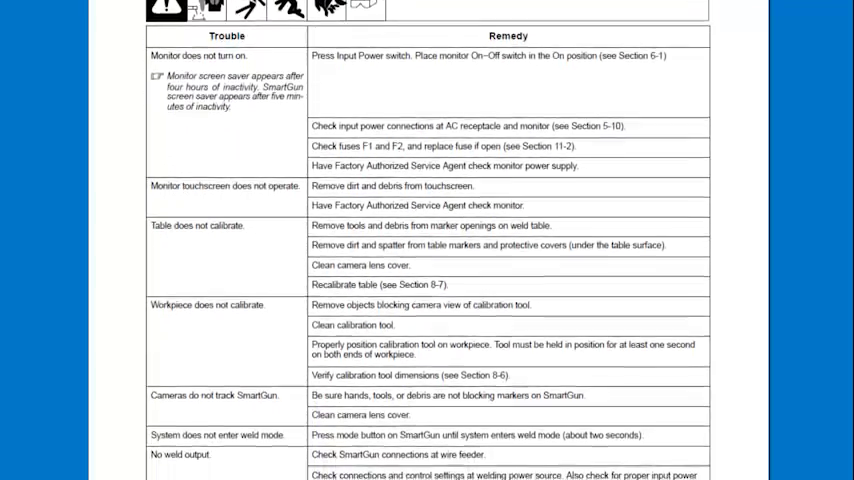
pyautogui.scroll(-3)
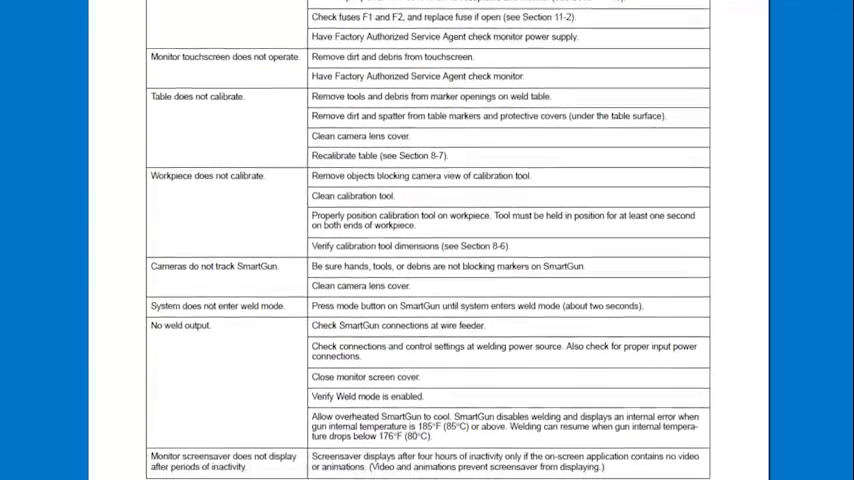